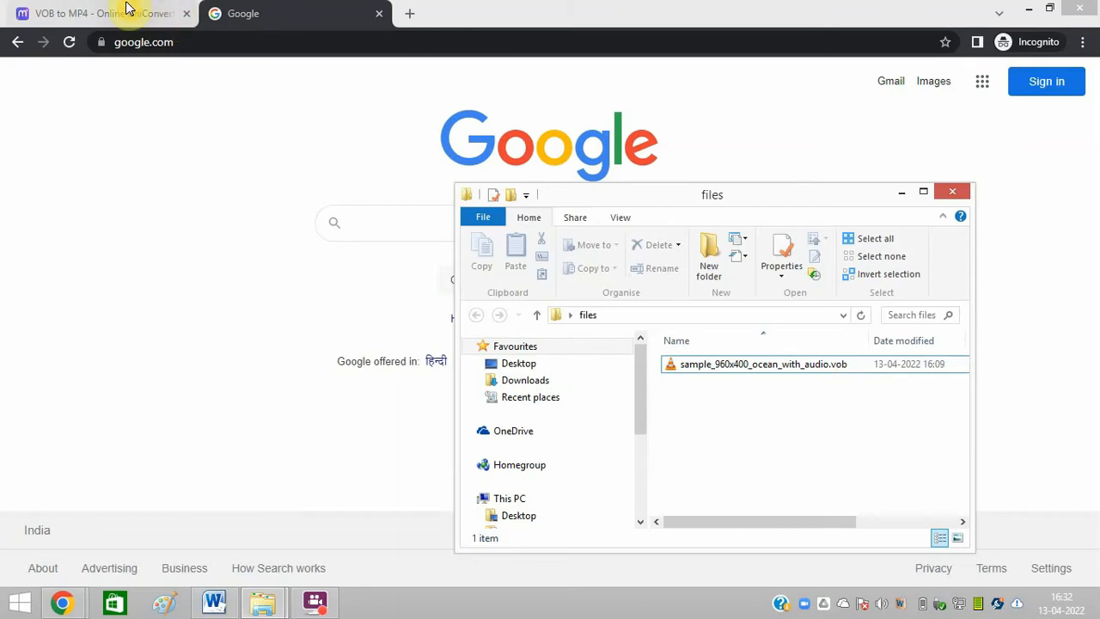
Step: Return to the Media.io VOB to MP4 converter page and highlight its URL
left_click(94, 14)
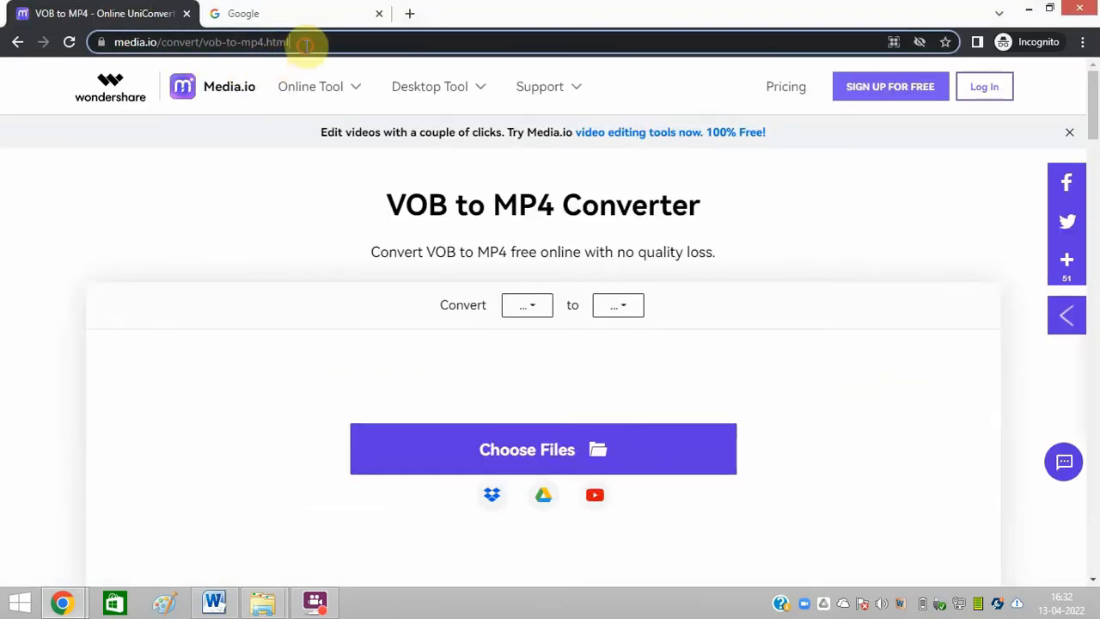
left_click(203, 41)
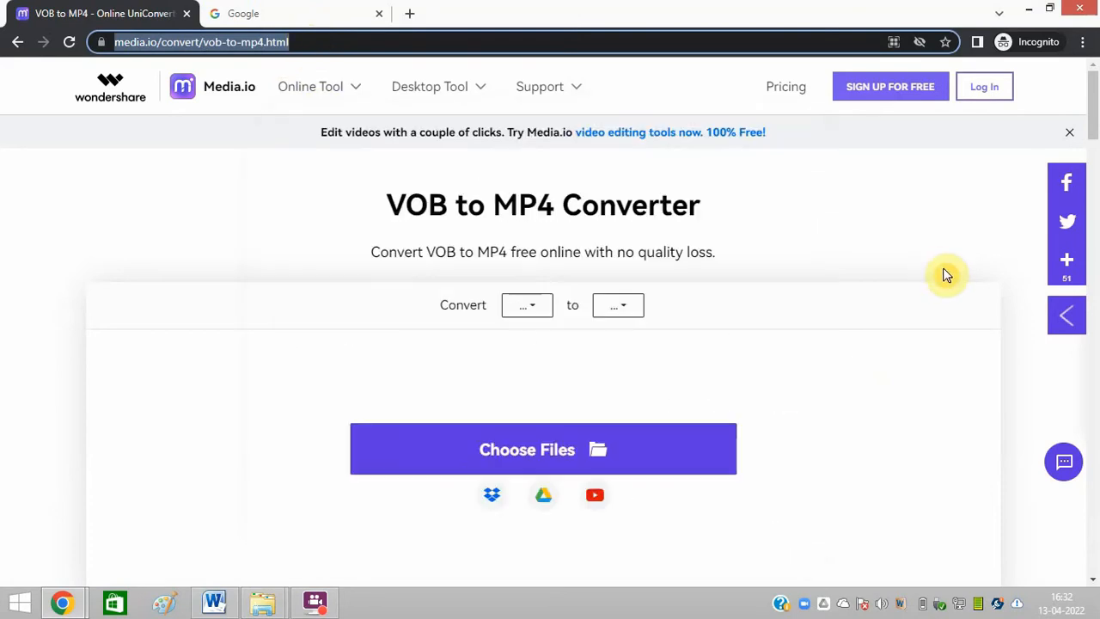
mouse_move(629, 443)
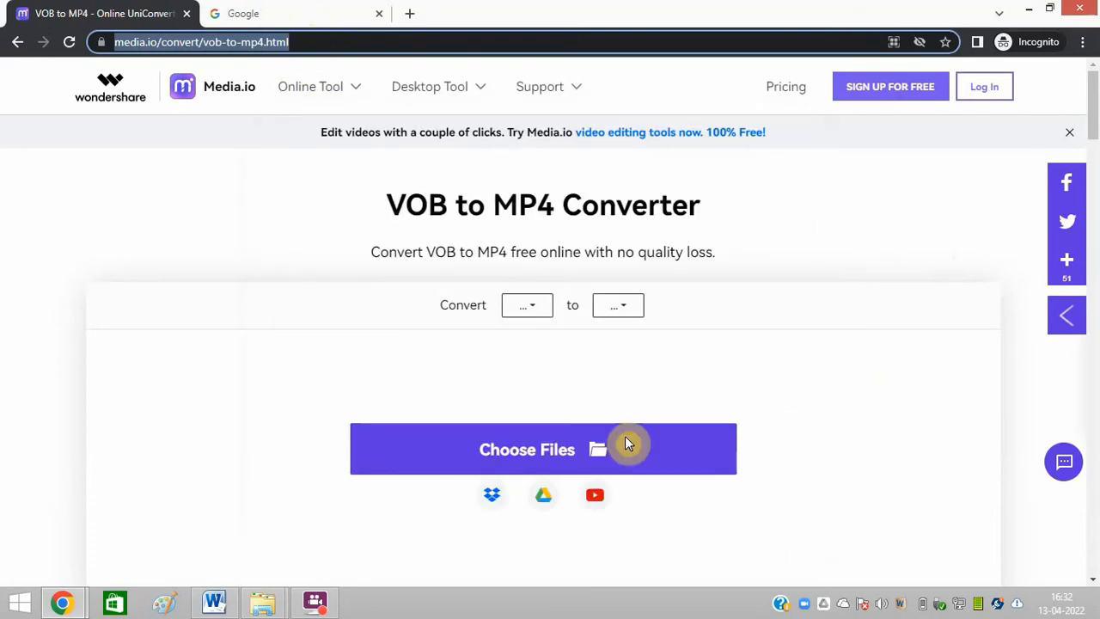
mouse_move(534, 463)
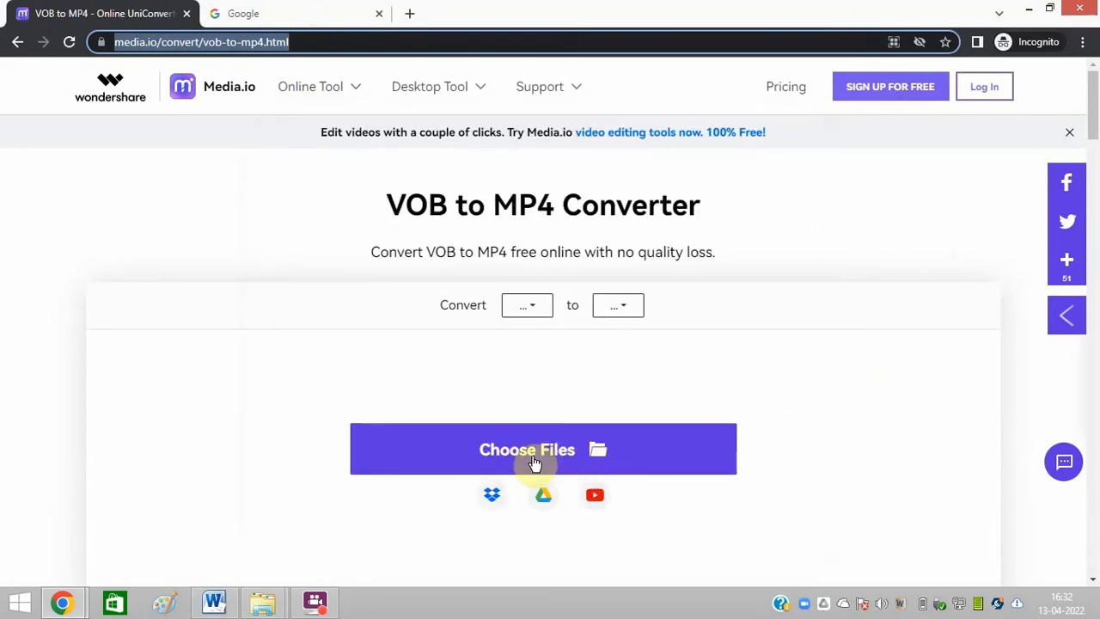
Step: Upload the sample ocean .vob video (8.22MB) with MP4 as the output format
left_click(543, 449)
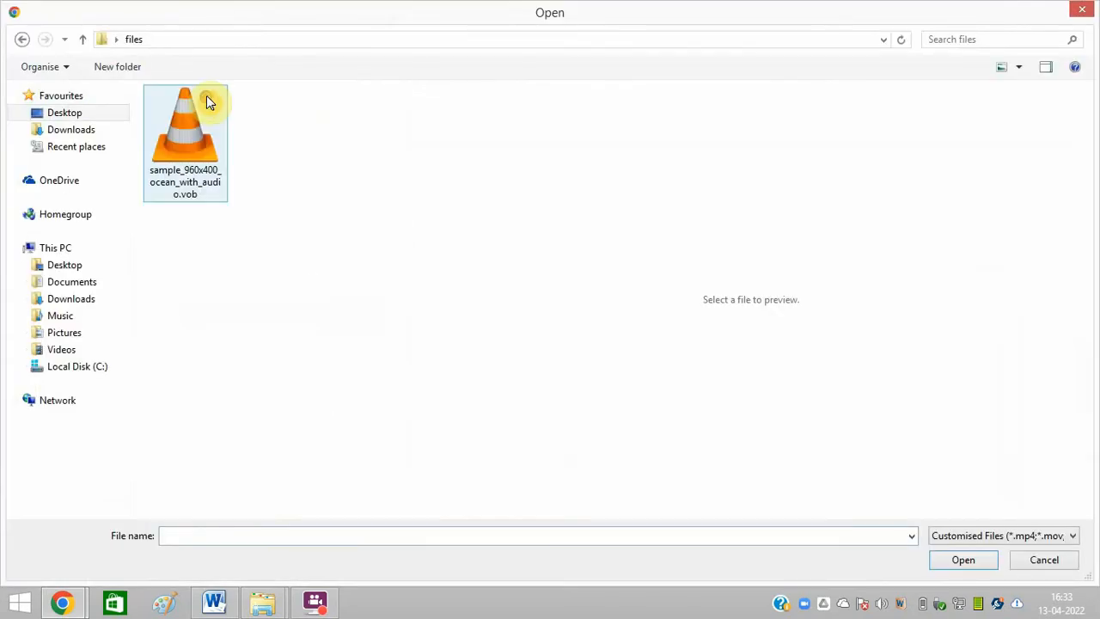
left_click(962, 560)
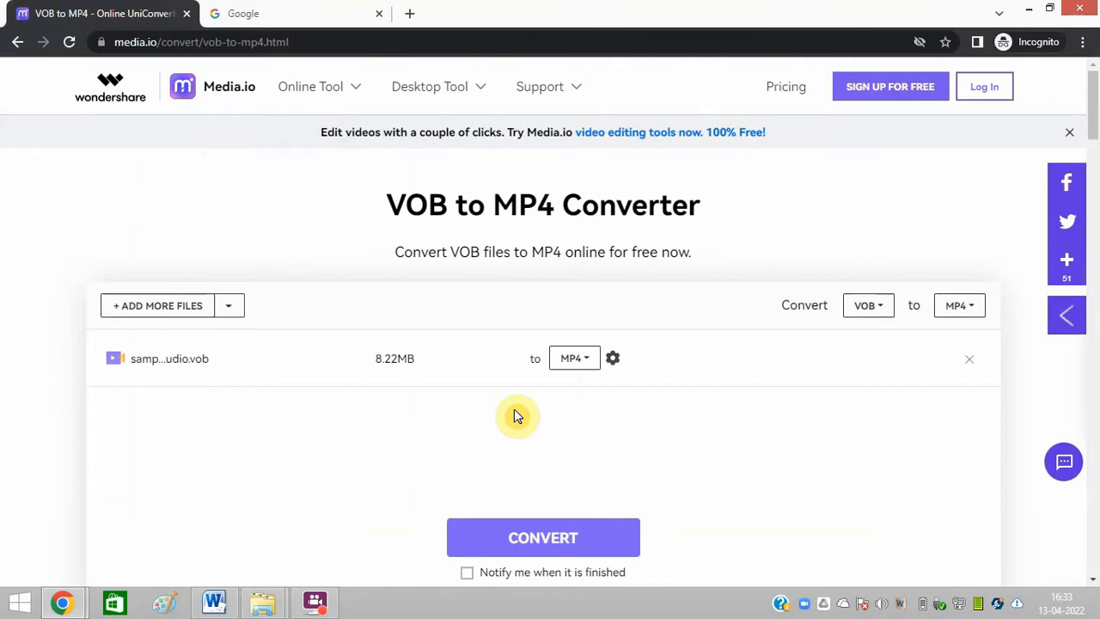
mouse_move(222, 348)
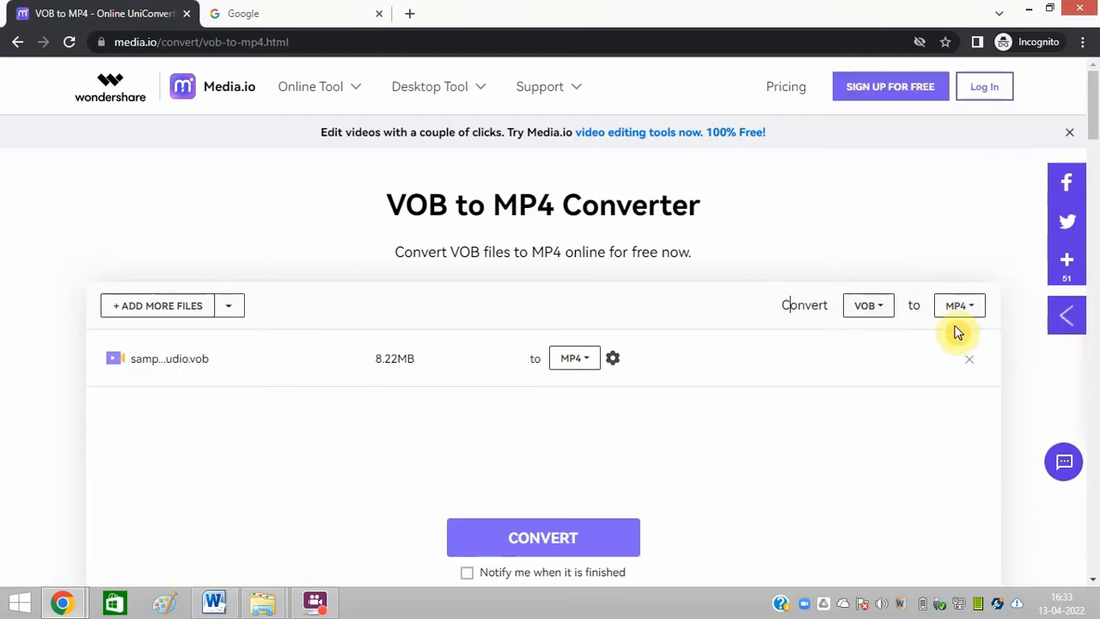
Step: Convert the uploaded VOB to MP4 until it reports Converted Completely
left_click(543, 536)
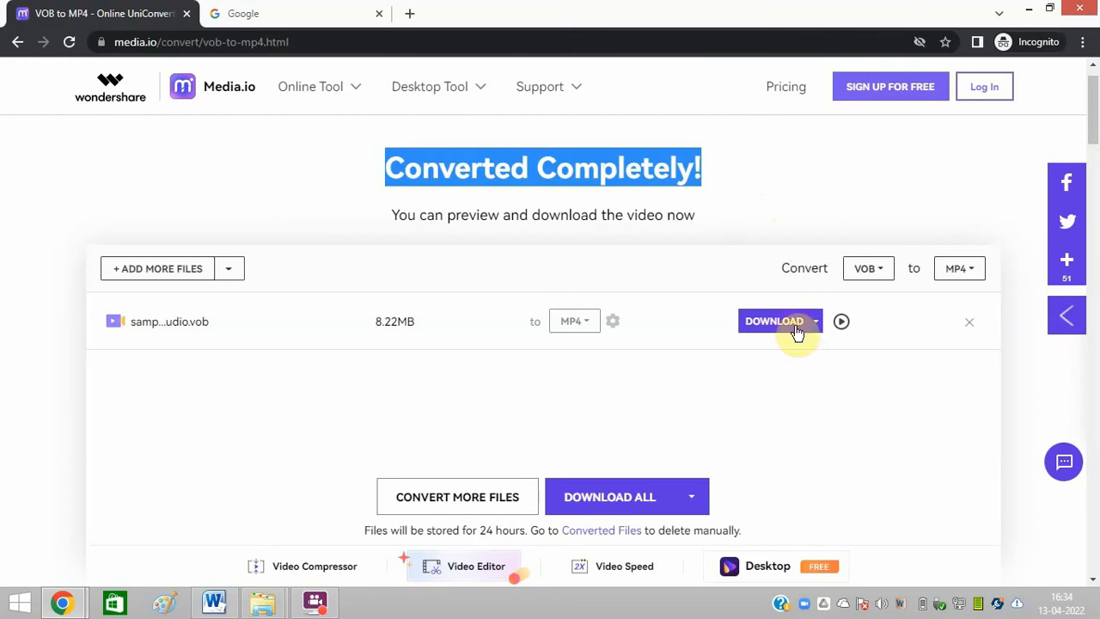
Step: Download the converted MP4 so it appears in the Chrome download folder (8.23 MB)
left_click(773, 322)
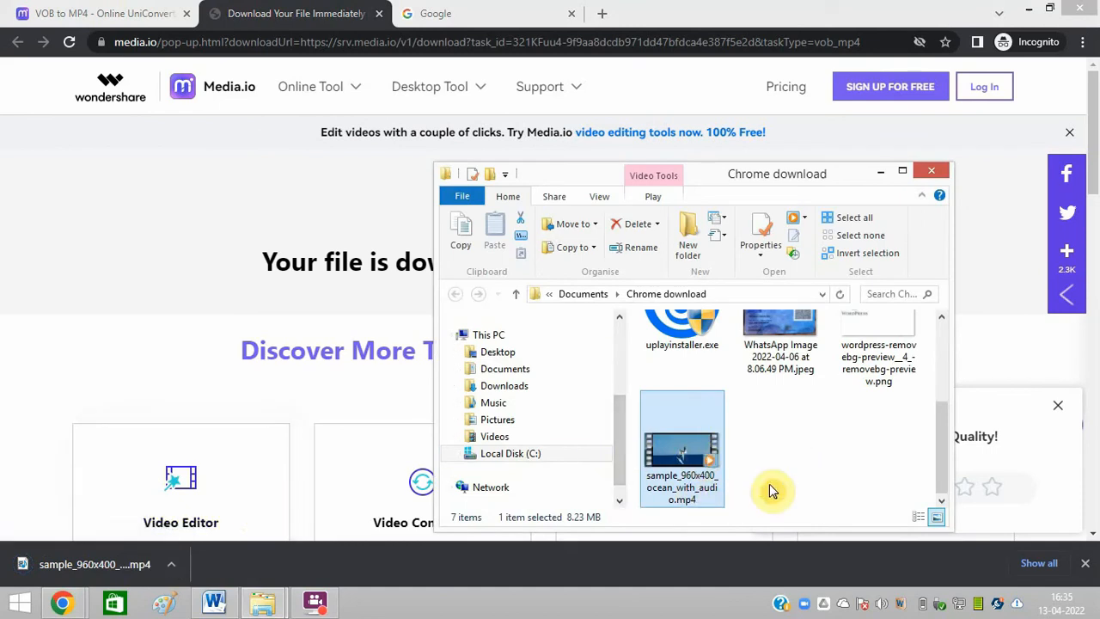
mouse_move(684, 512)
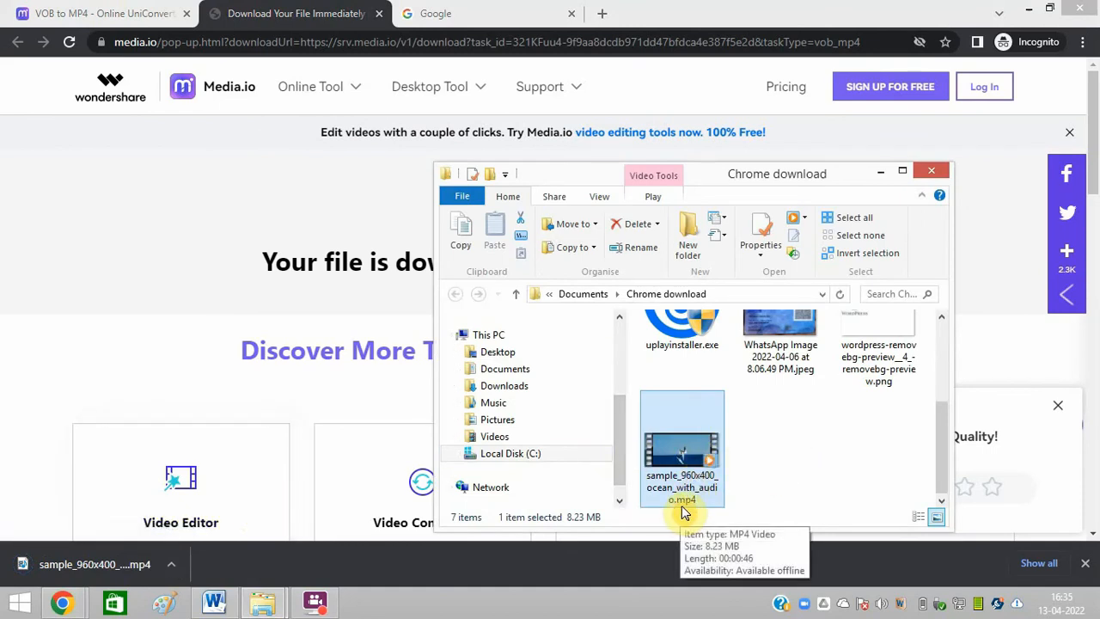